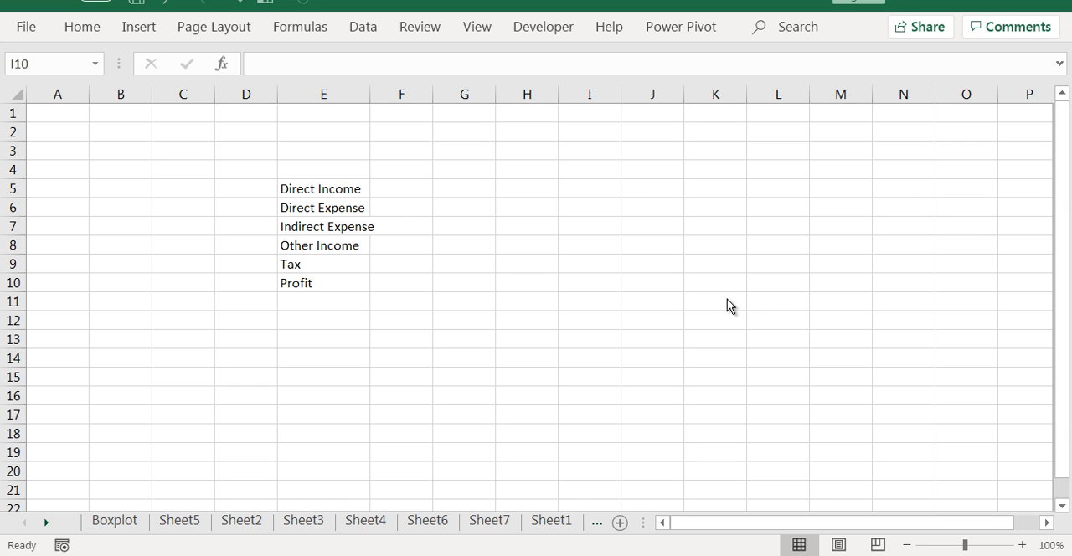
mouse_move(712, 317)
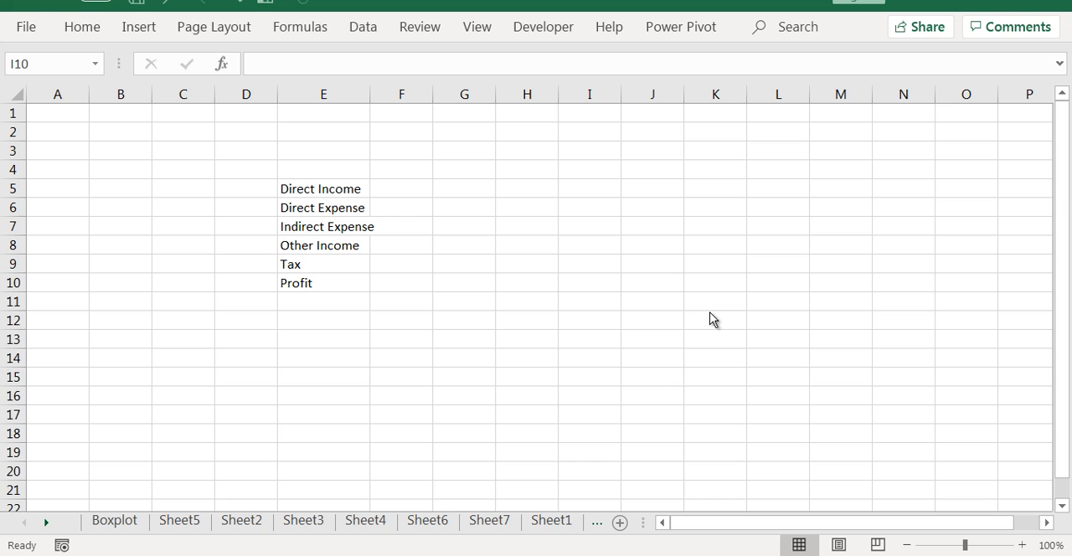
mouse_move(670, 323)
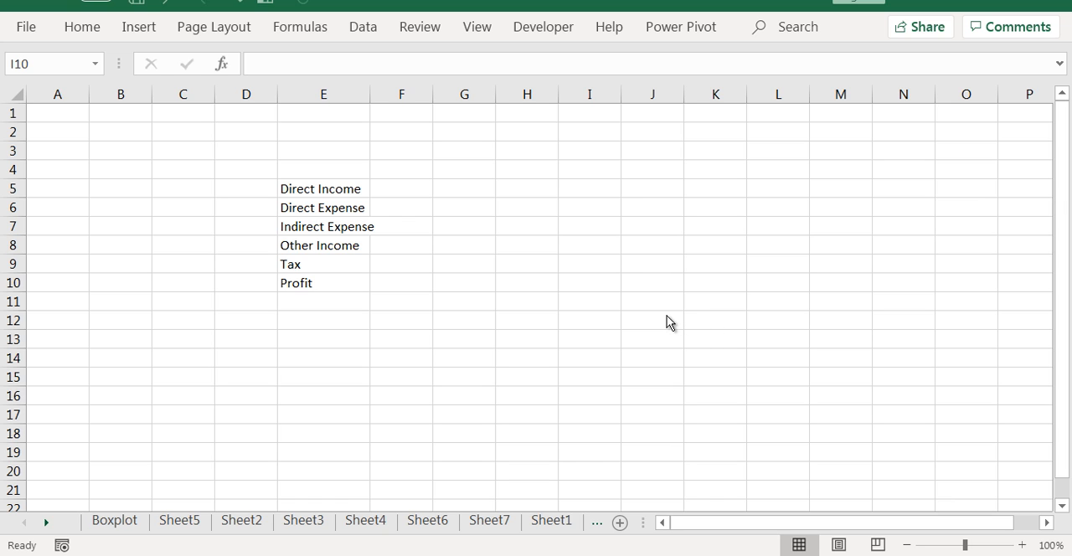
mouse_move(322, 245)
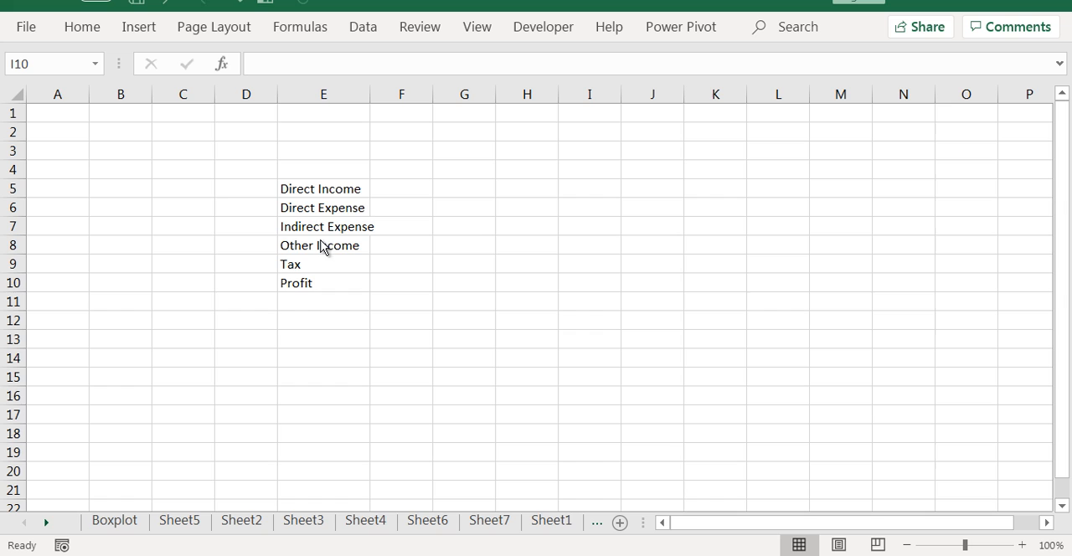
mouse_move(413, 267)
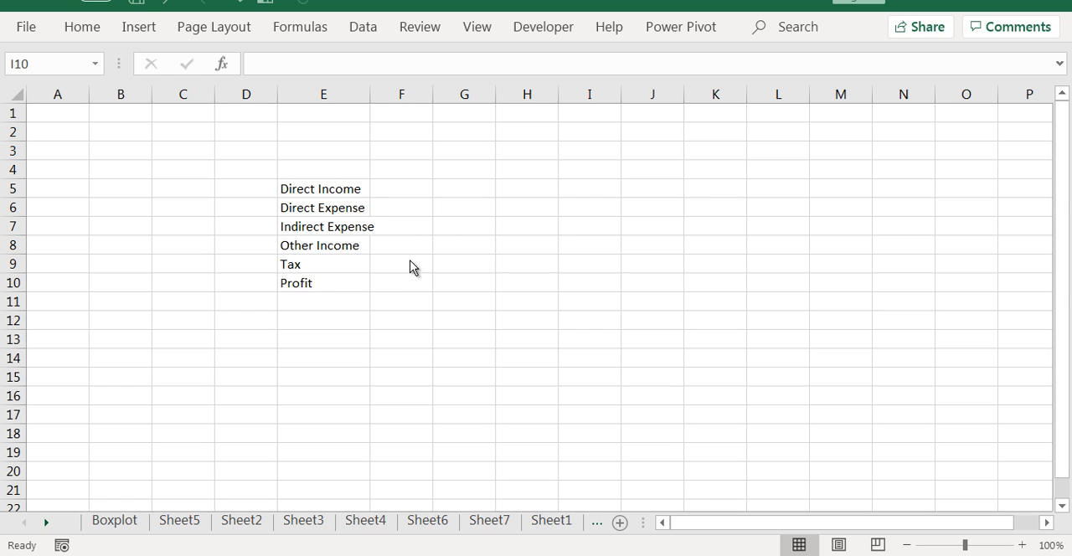
mouse_move(412, 264)
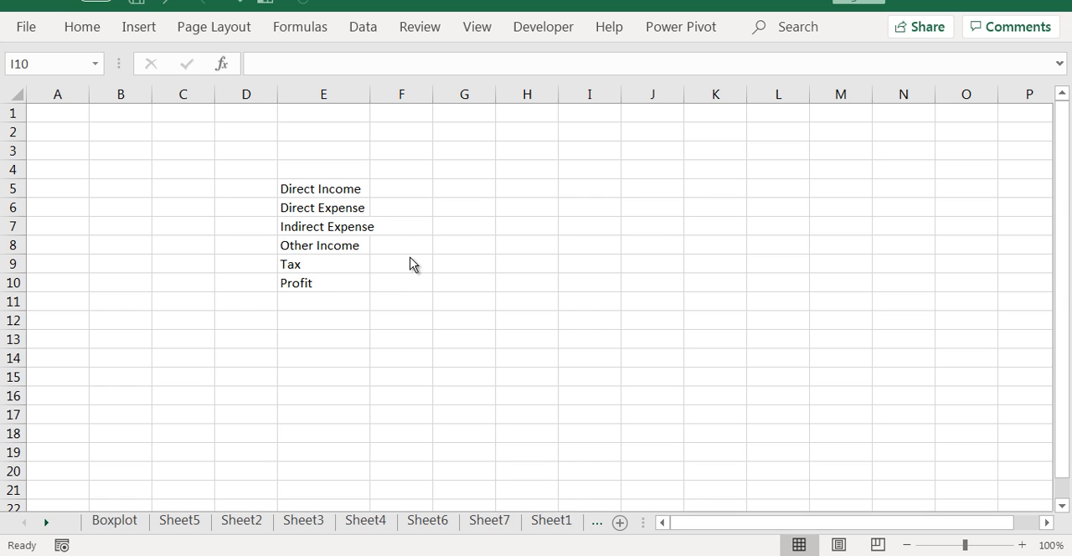
mouse_move(376, 204)
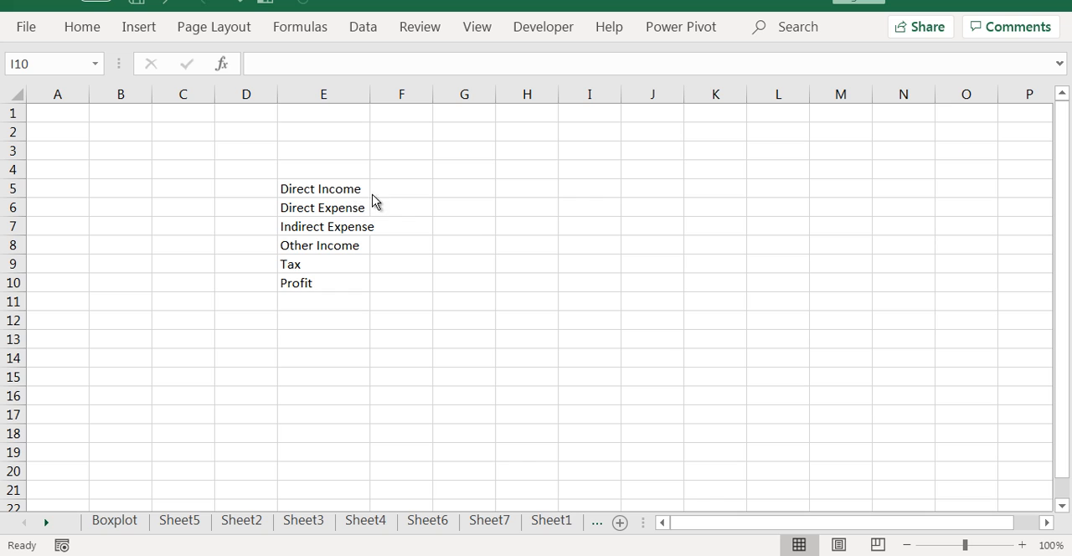
mouse_move(389, 197)
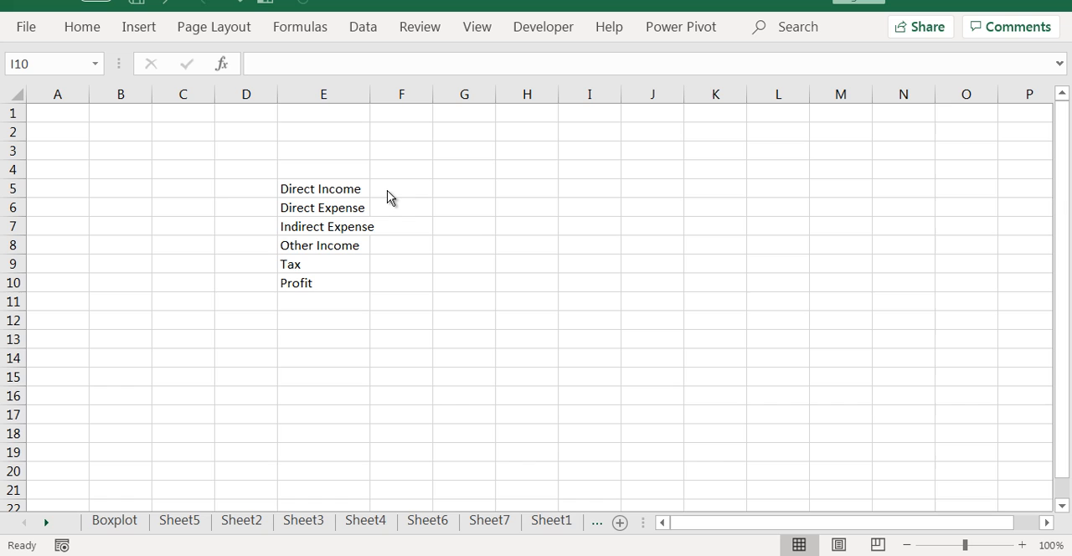
mouse_move(393, 211)
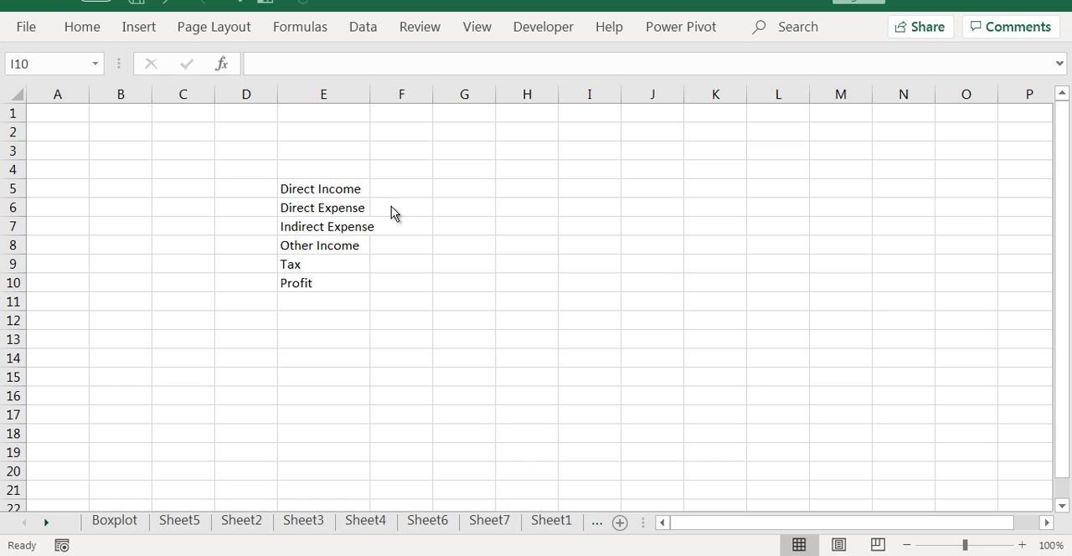
mouse_move(404, 215)
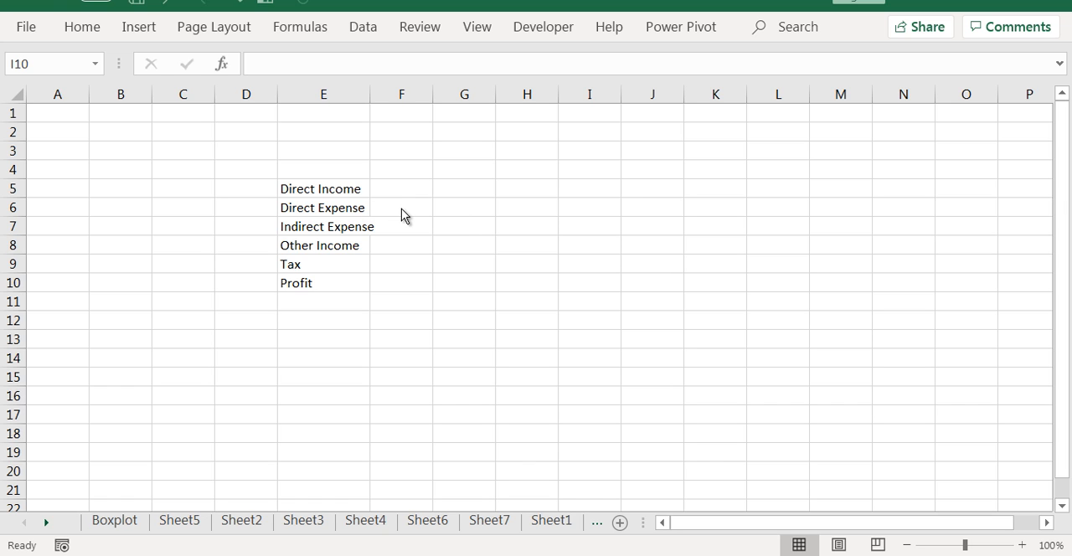
mouse_move(393, 240)
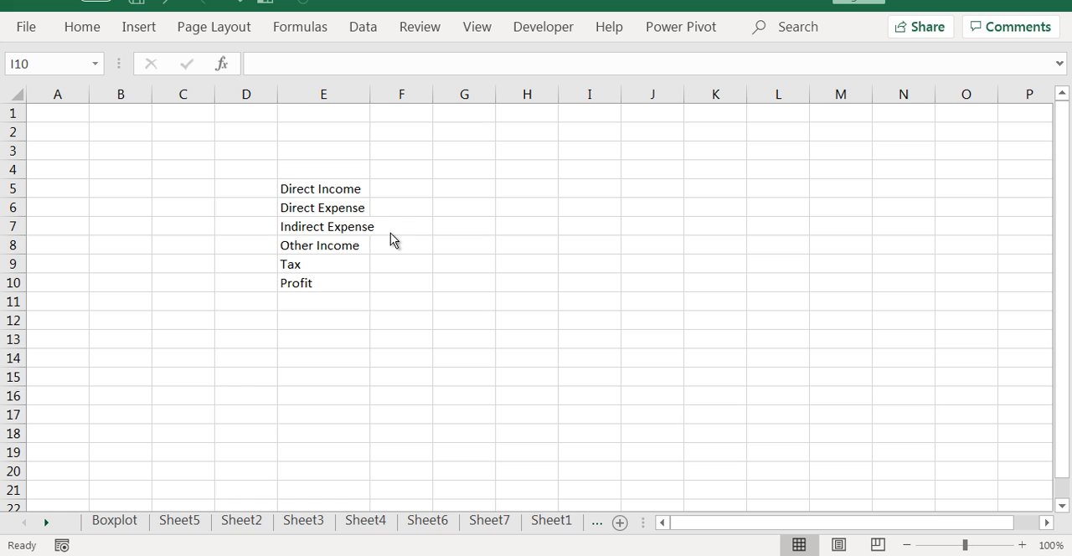
mouse_move(361, 252)
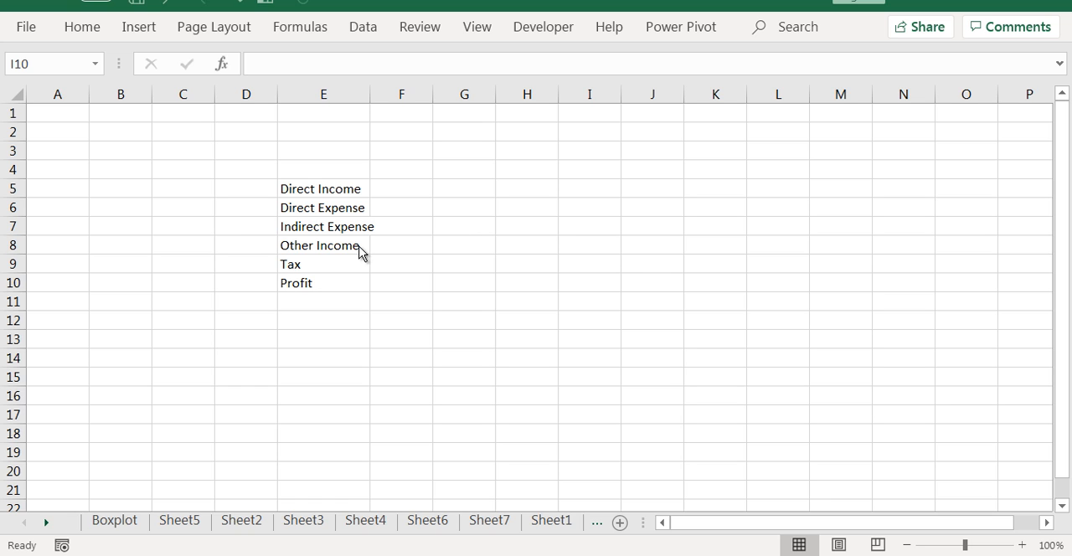
mouse_move(382, 249)
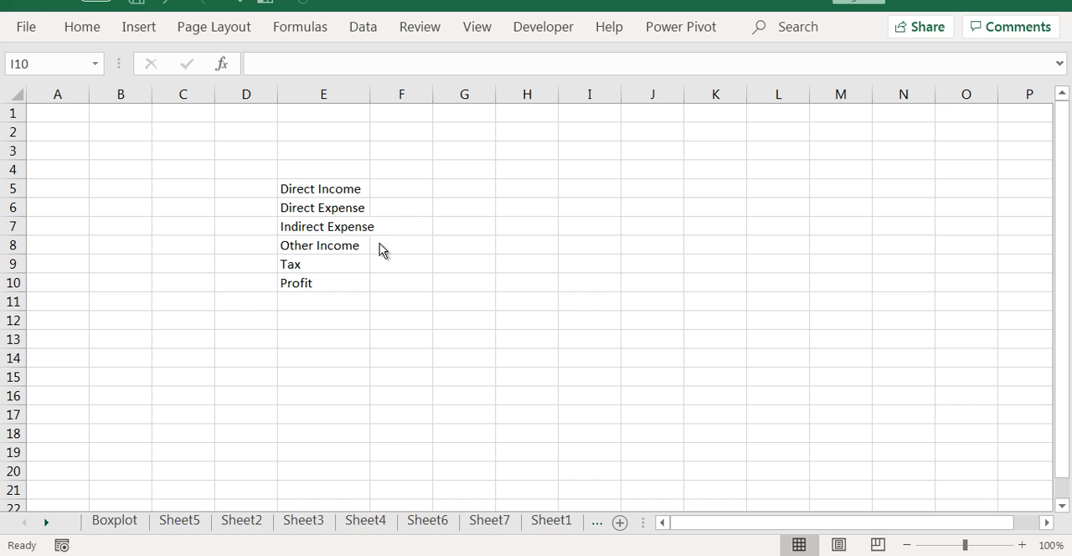
mouse_move(421, 263)
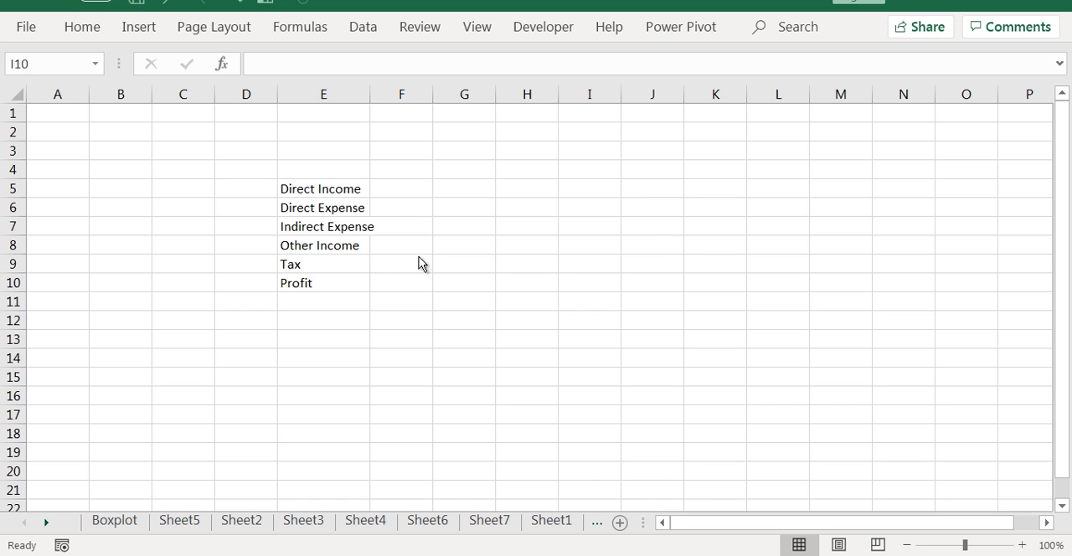
mouse_move(383, 301)
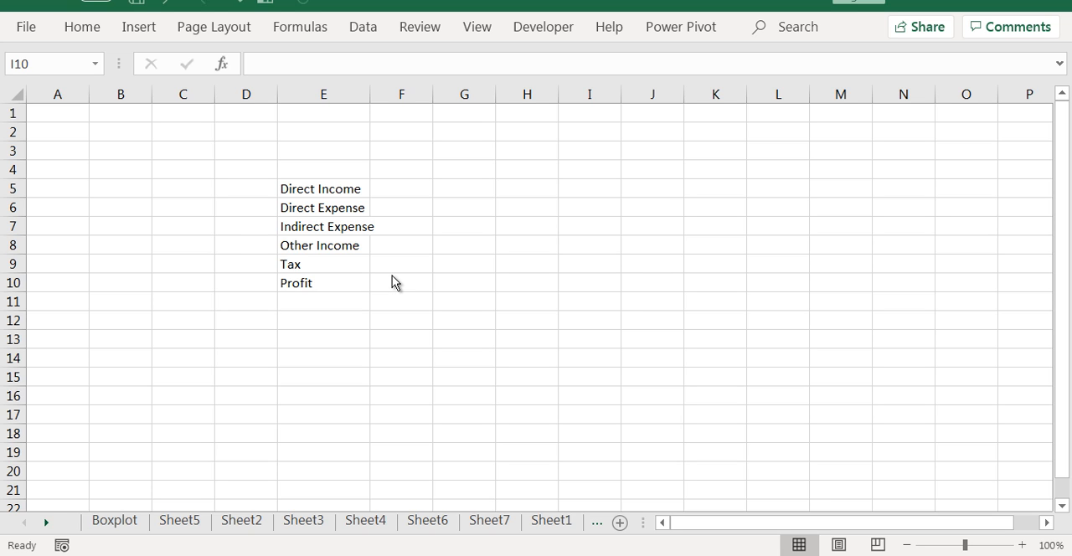
mouse_move(399, 276)
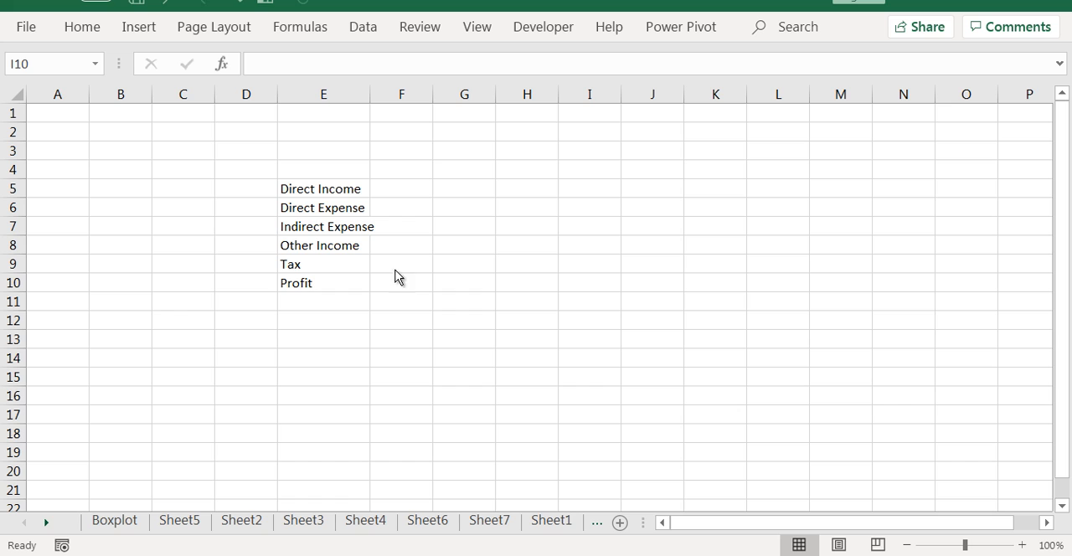
Enter the amounts beside each item, including Other Income 5, -15 and a Profit SUM of F5:F9
left_click(401, 189)
type("100")
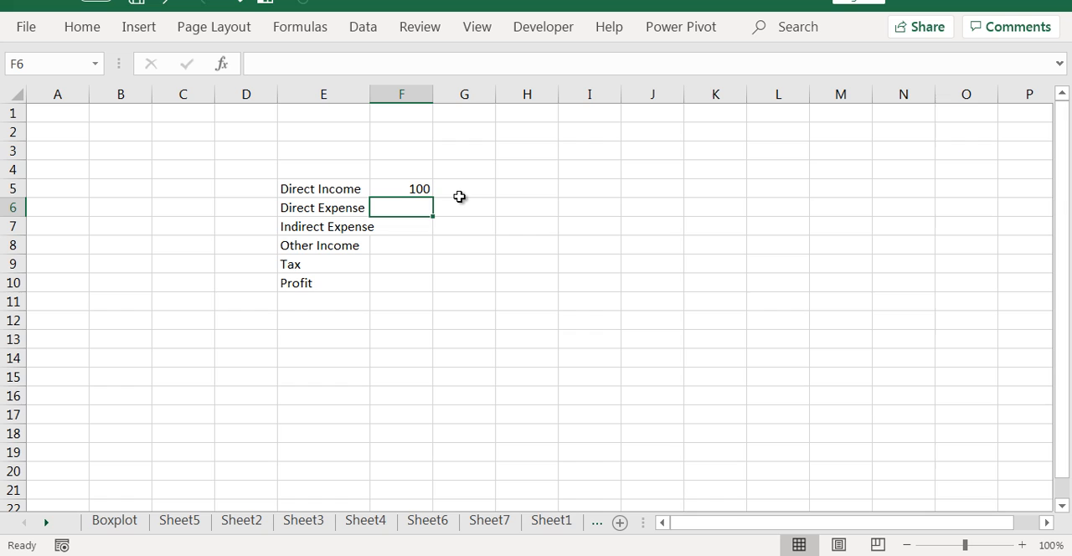
type("-50")
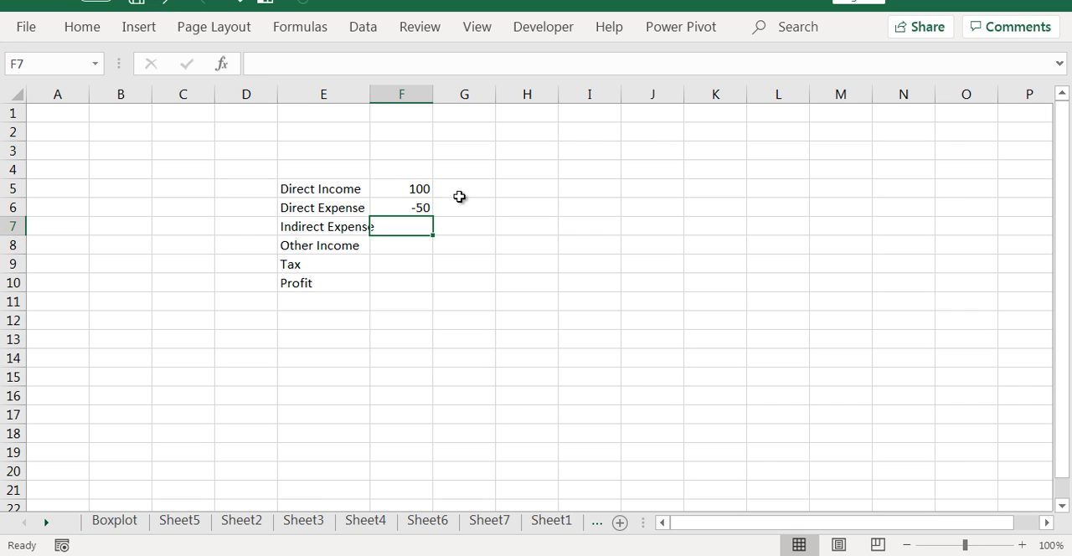
type("-")
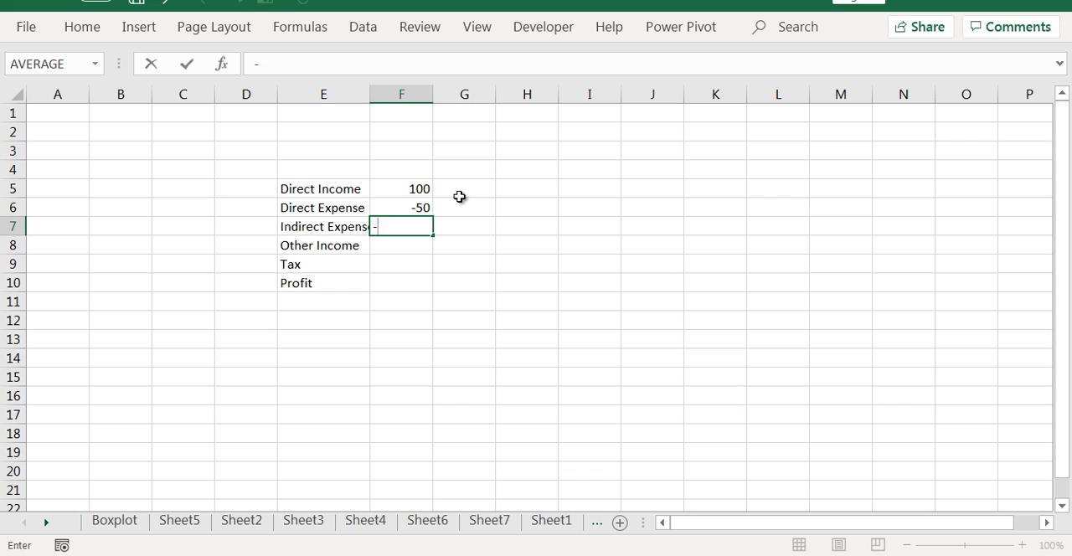
type("5")
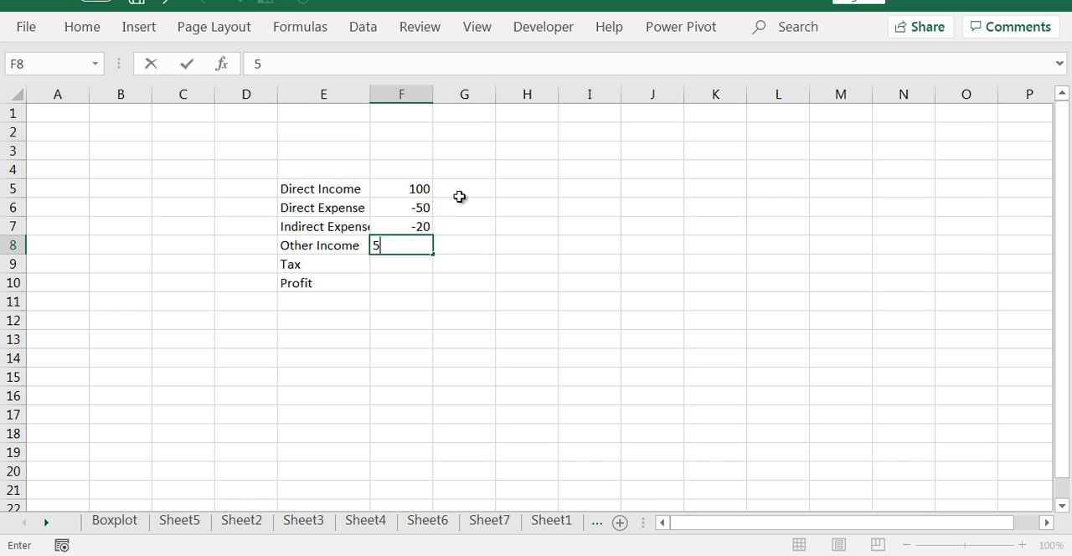
key("Enter")
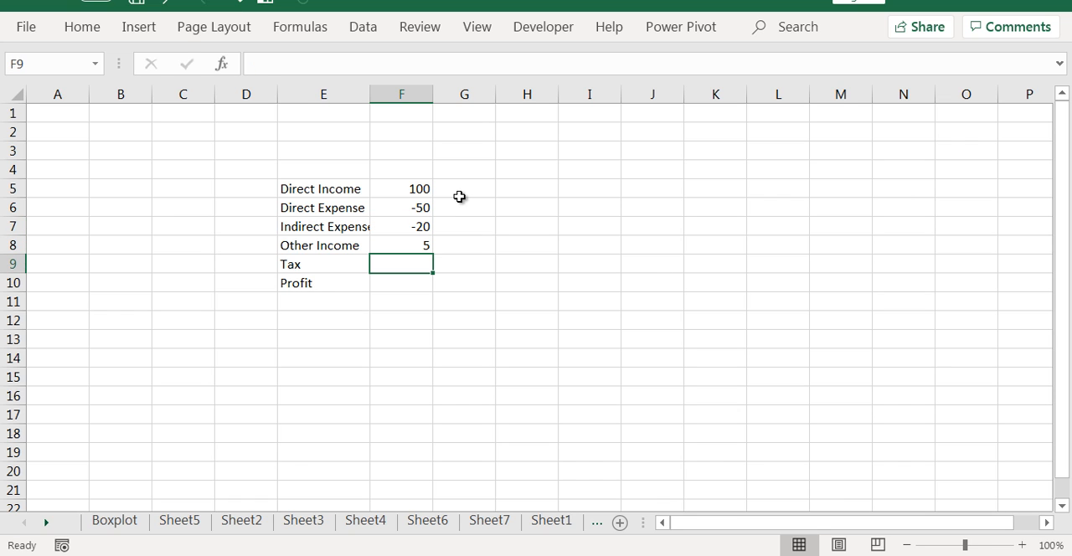
type("-15")
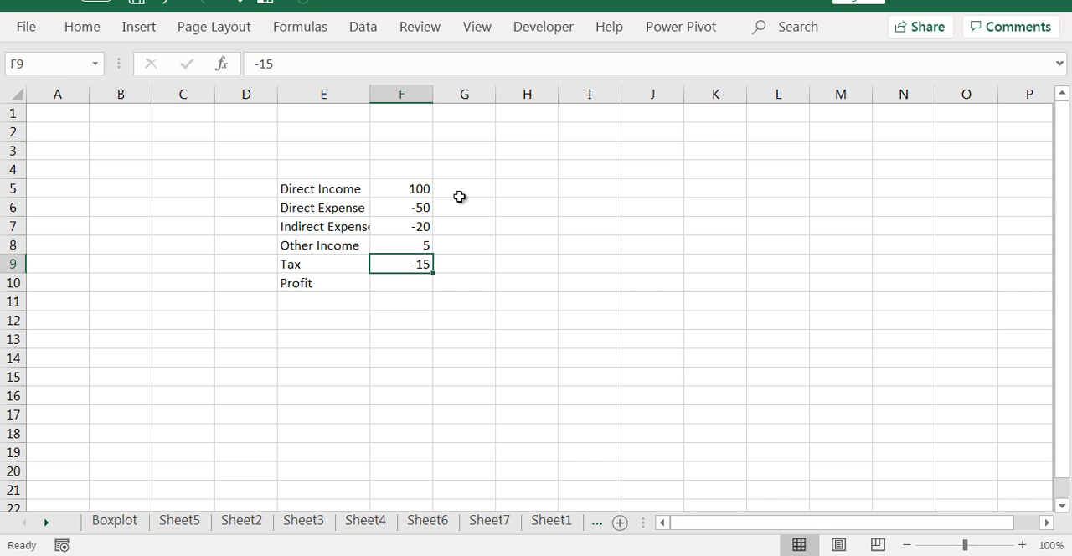
type("=sum(F5:F9")
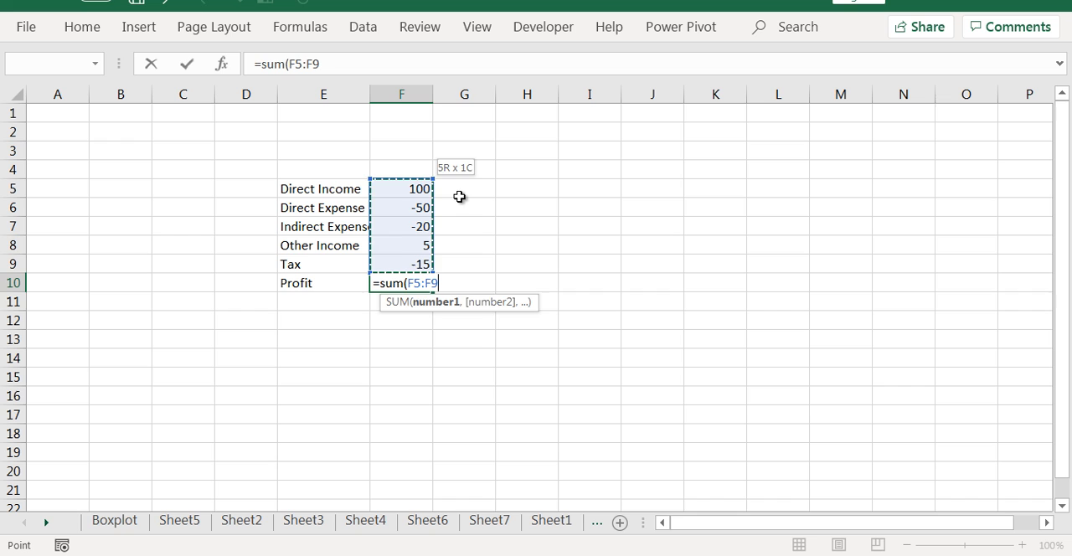
key("Enter")
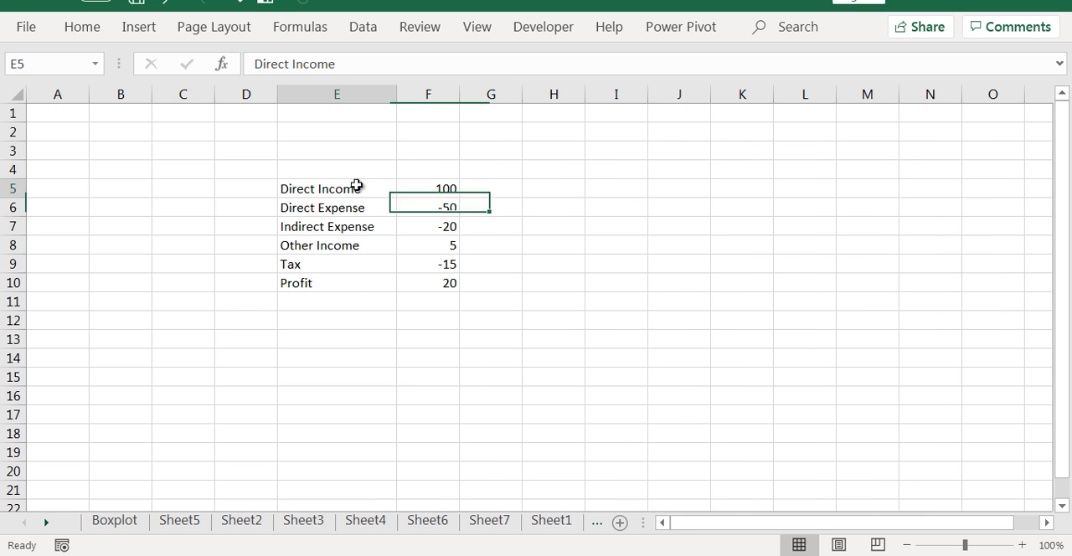
Insert a Waterfall chart of the table E5:F10
left_click_drag(336, 189, 428, 283)
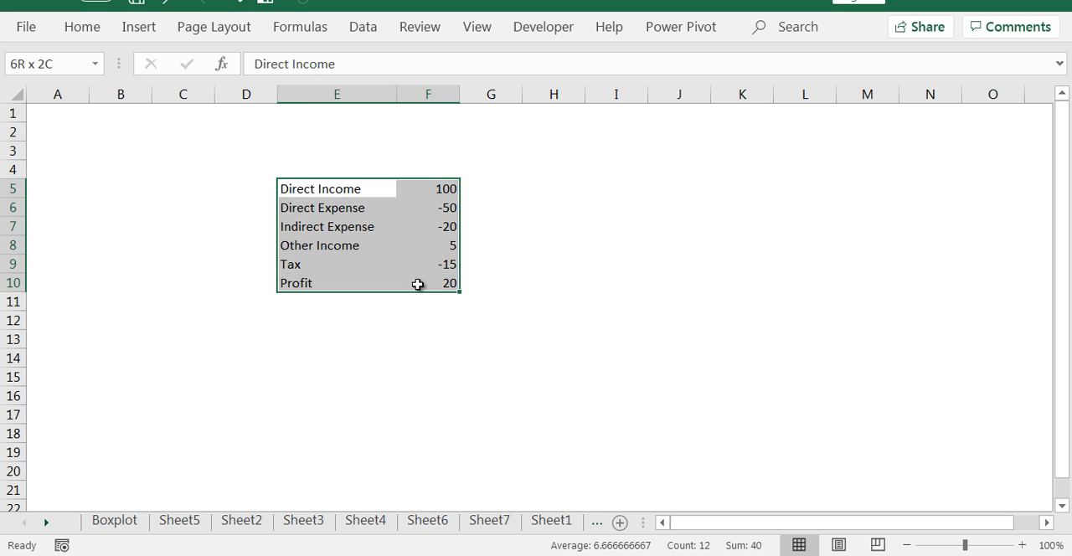
left_click(138, 27)
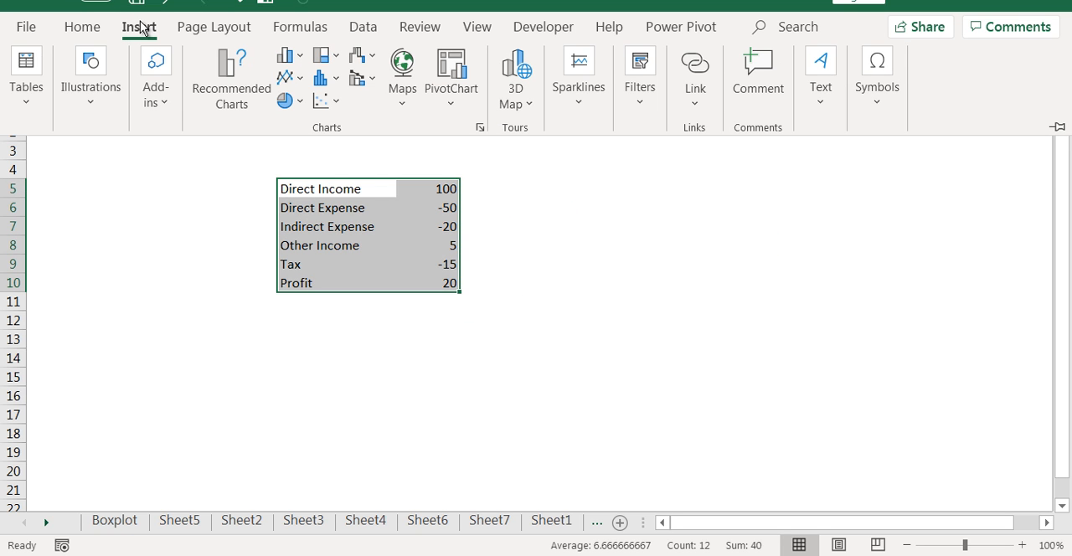
mouse_move(360, 55)
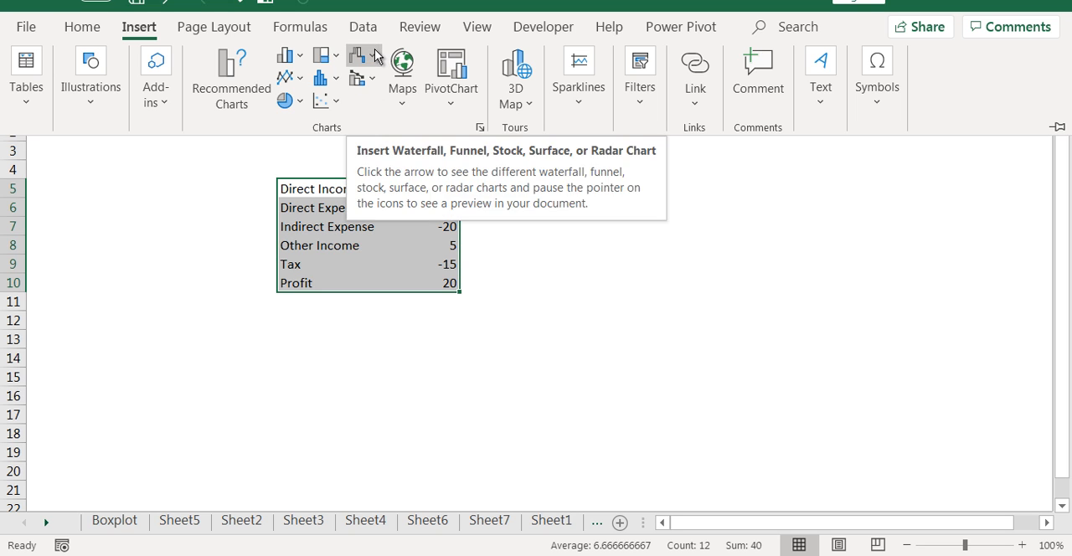
left_click(359, 56)
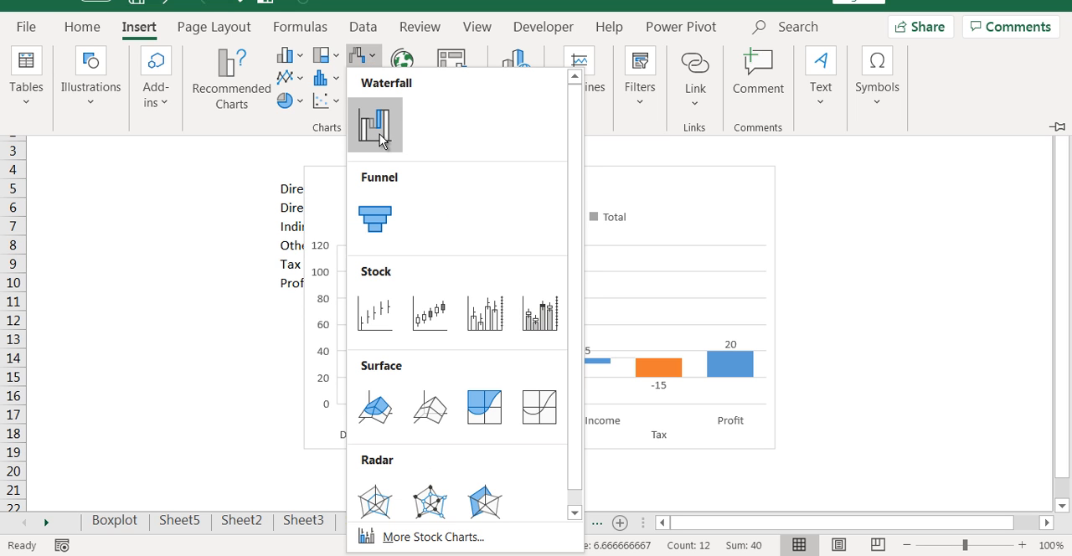
mouse_move(377, 126)
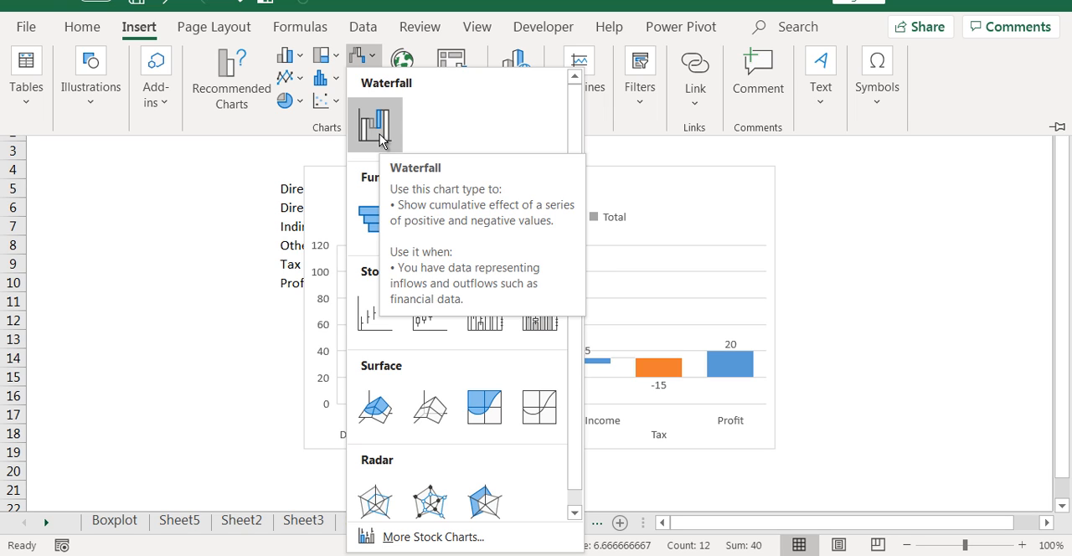
mouse_move(382, 131)
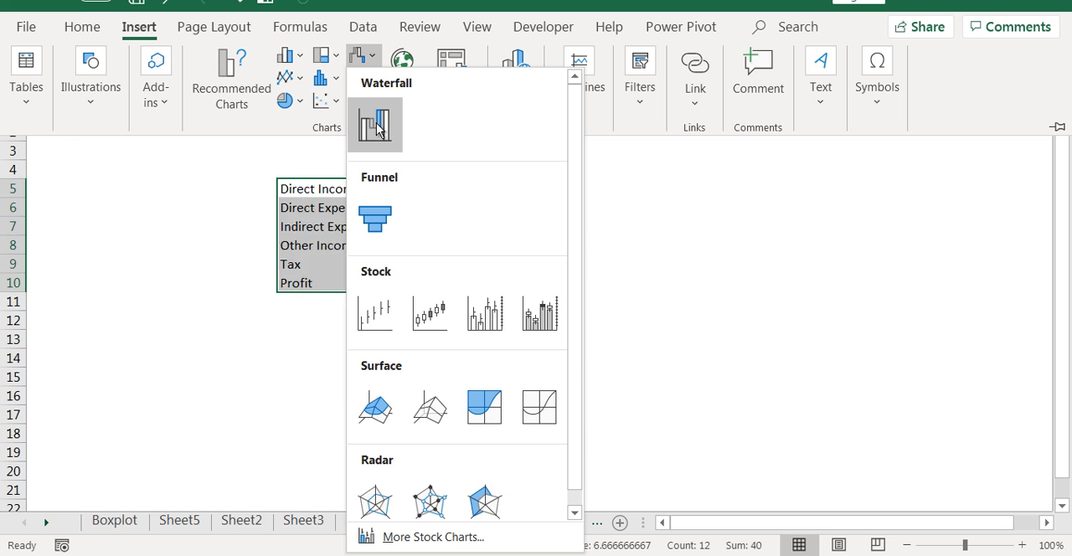
left_click(375, 124)
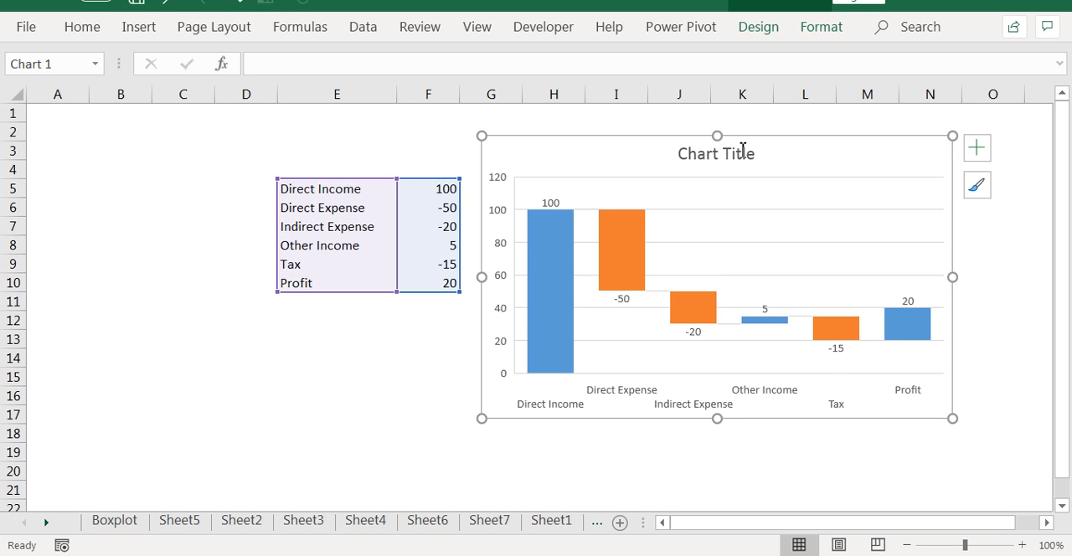
Rename the chart title to 'Income Contribution' and open formatting for the Direct Expense bar
left_click(716, 154)
type("Income Contribution")
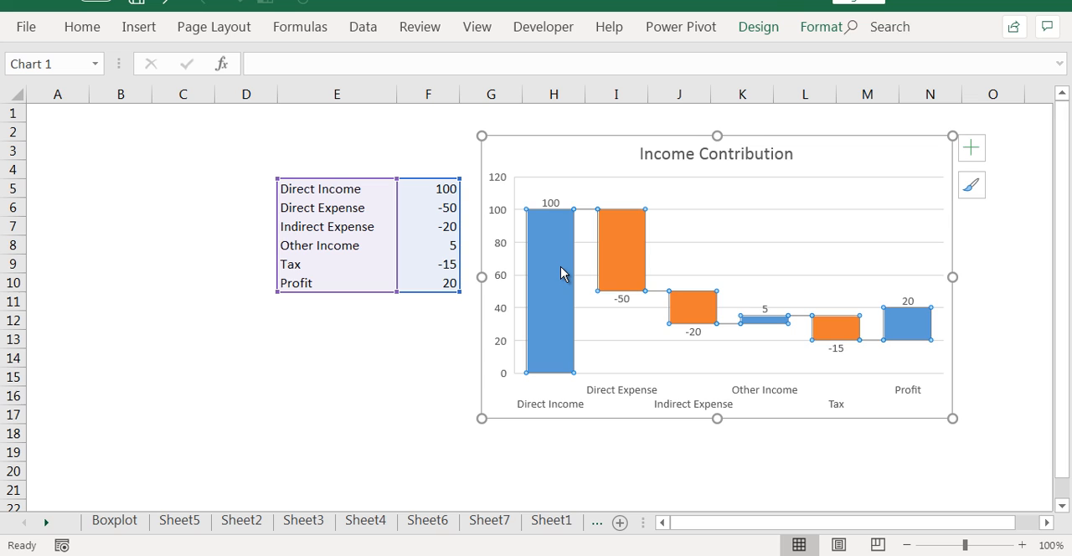
double_click(621, 251)
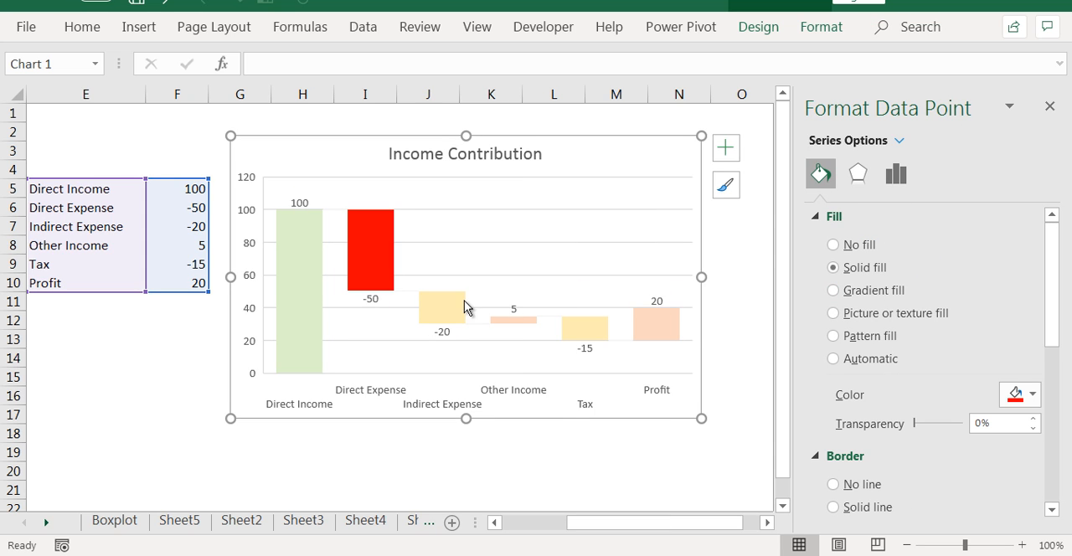
Recolour the Indirect Expense bar red, Other Income green and Profit blue
left_click(1030, 395)
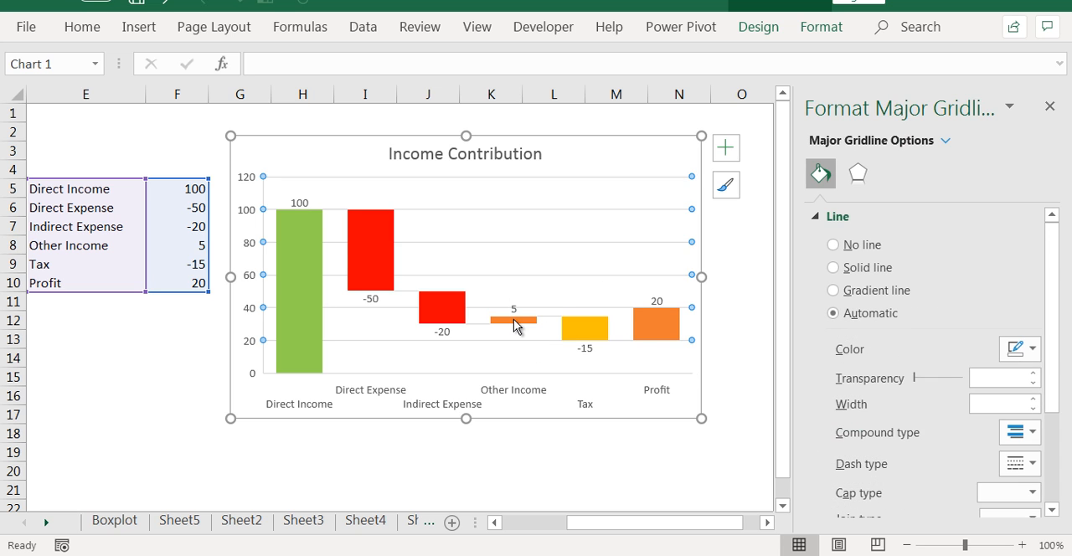
left_click(514, 333)
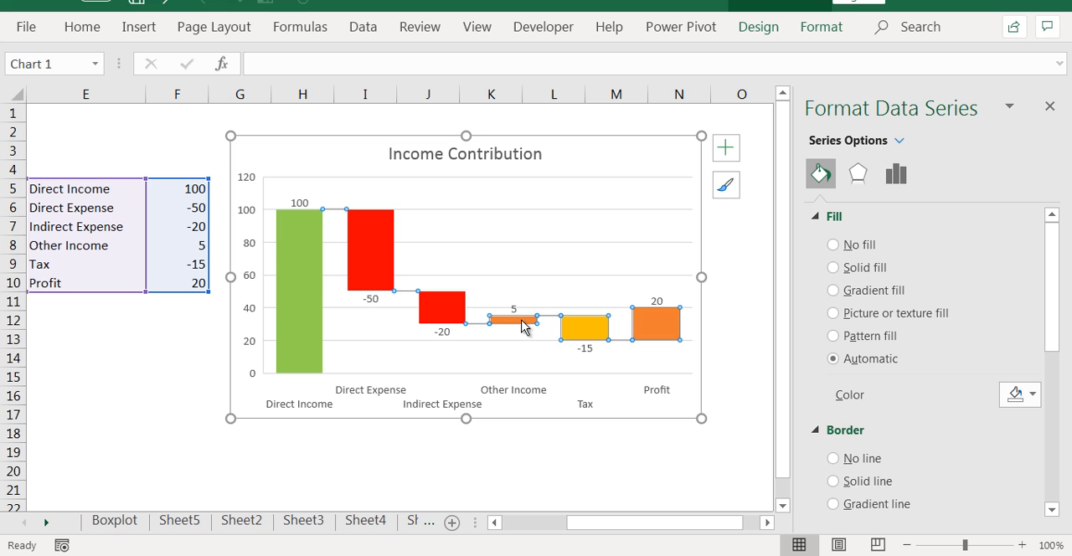
left_click(512, 322)
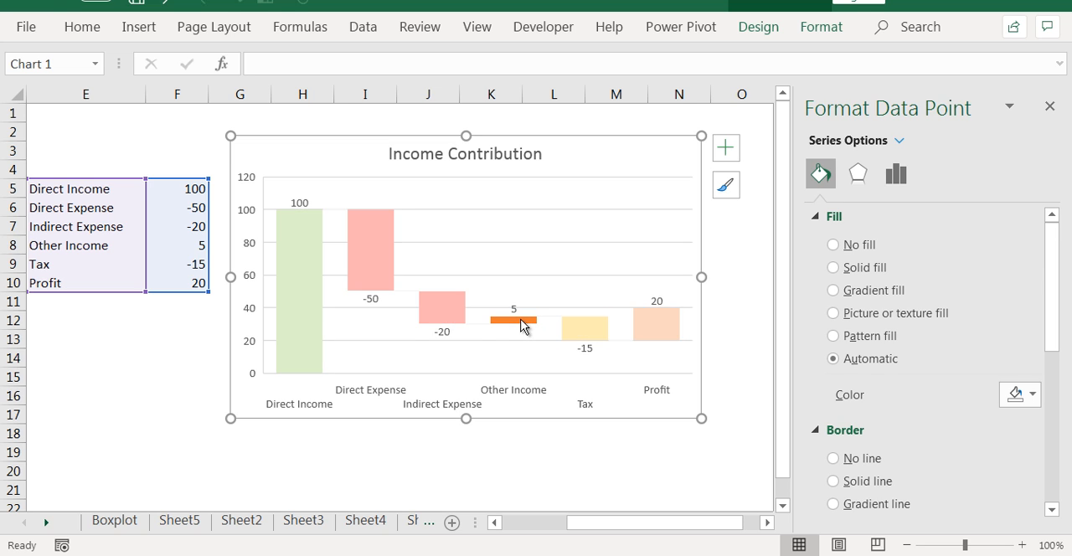
left_click(1029, 395)
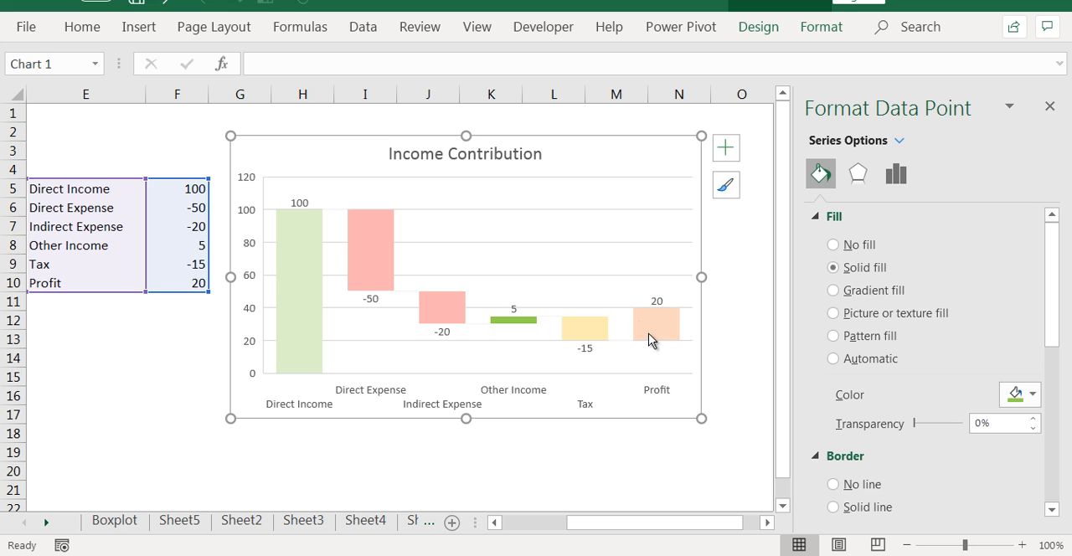
left_click(1031, 394)
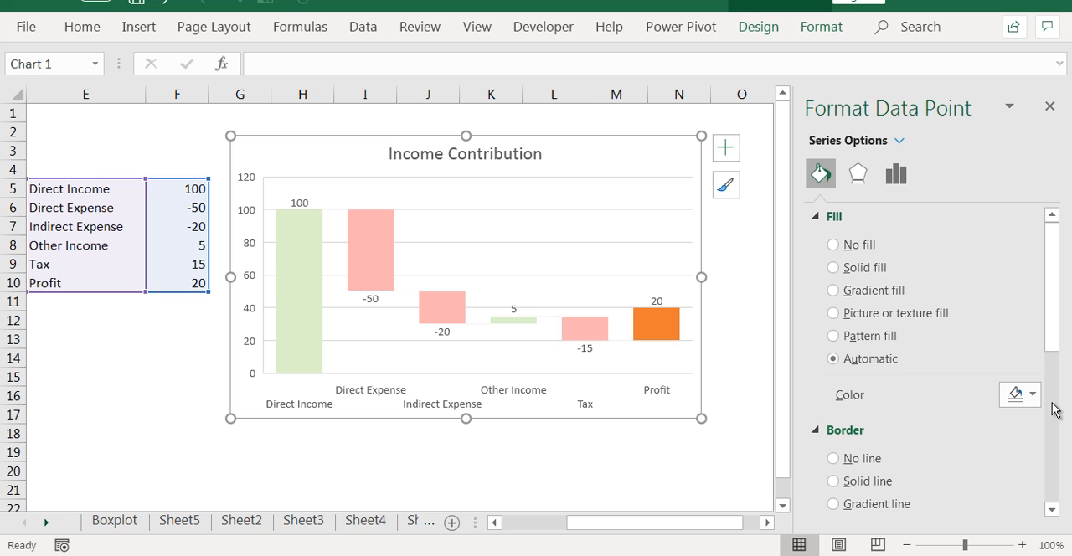
left_click(1025, 394)
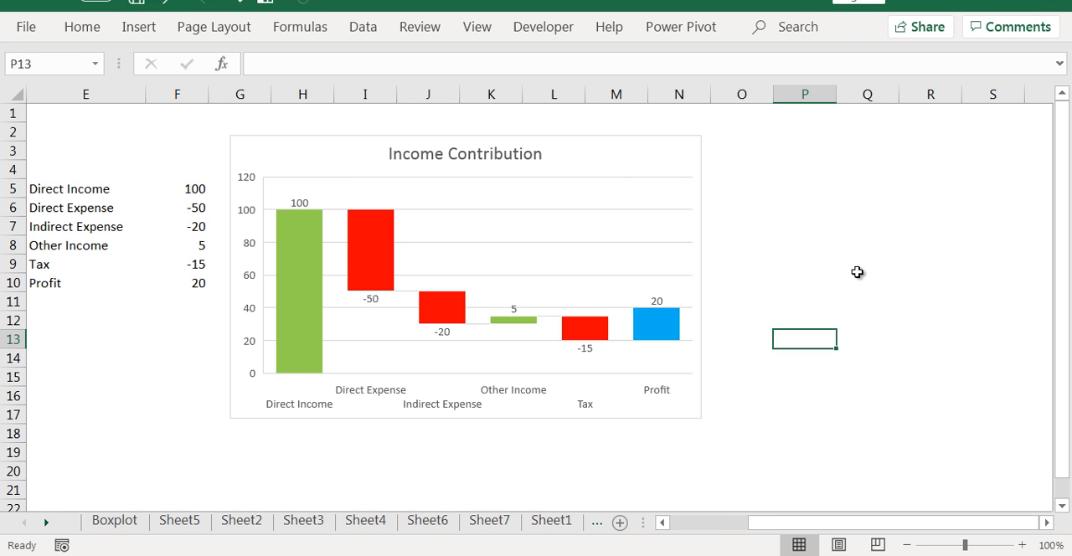
mouse_move(320, 249)
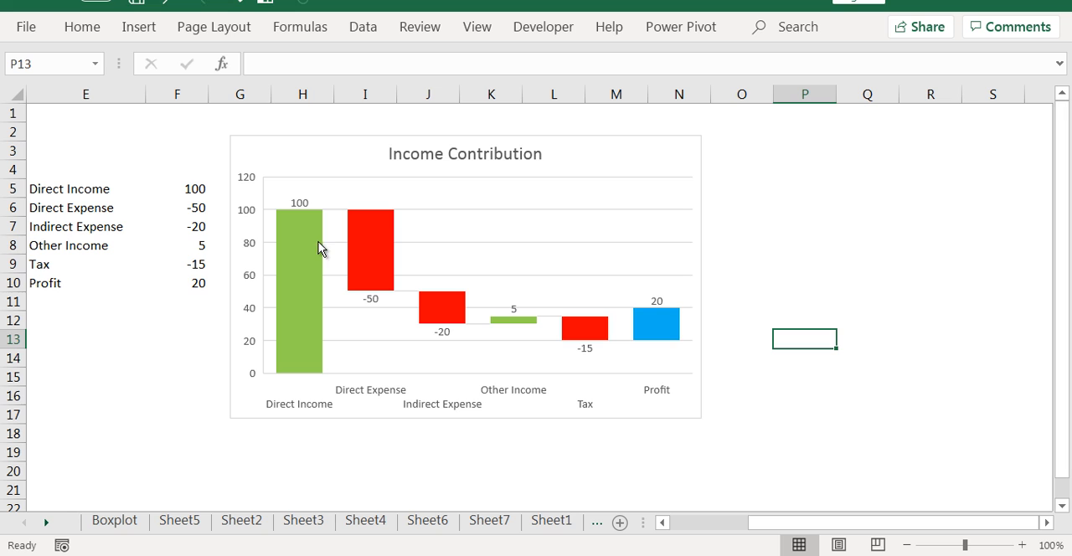
mouse_move(279, 316)
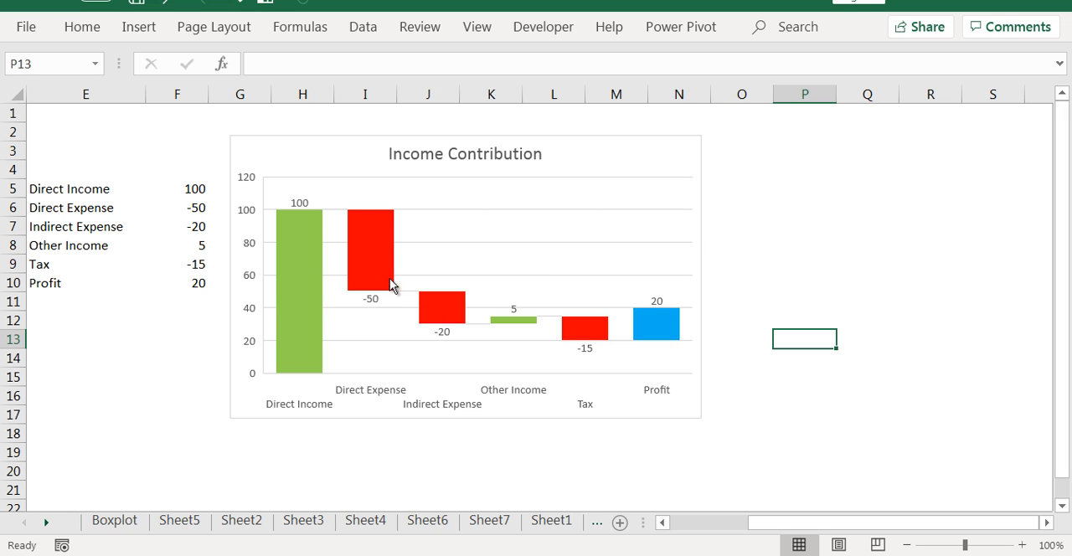
mouse_move(477, 405)
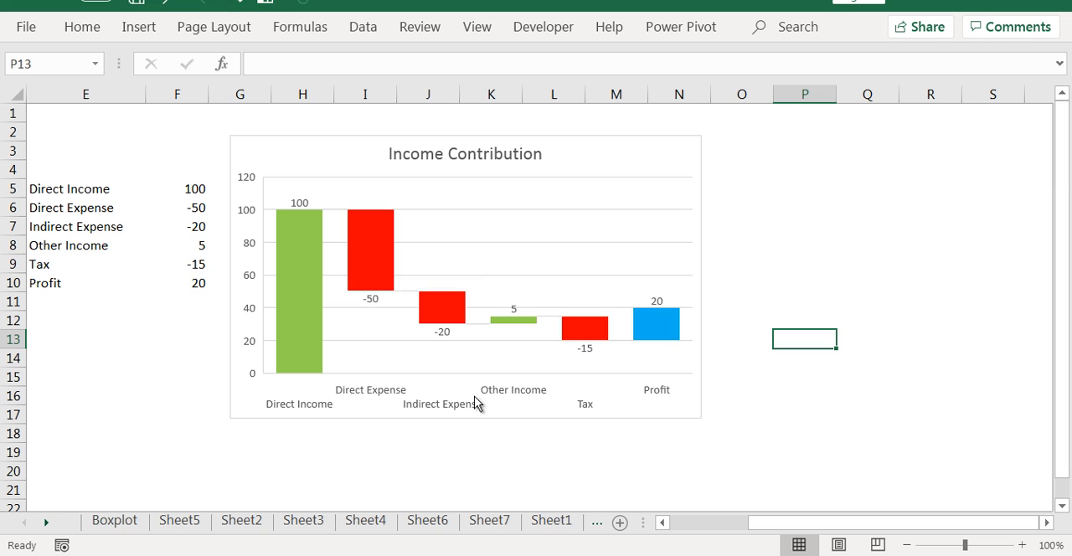
mouse_move(543, 403)
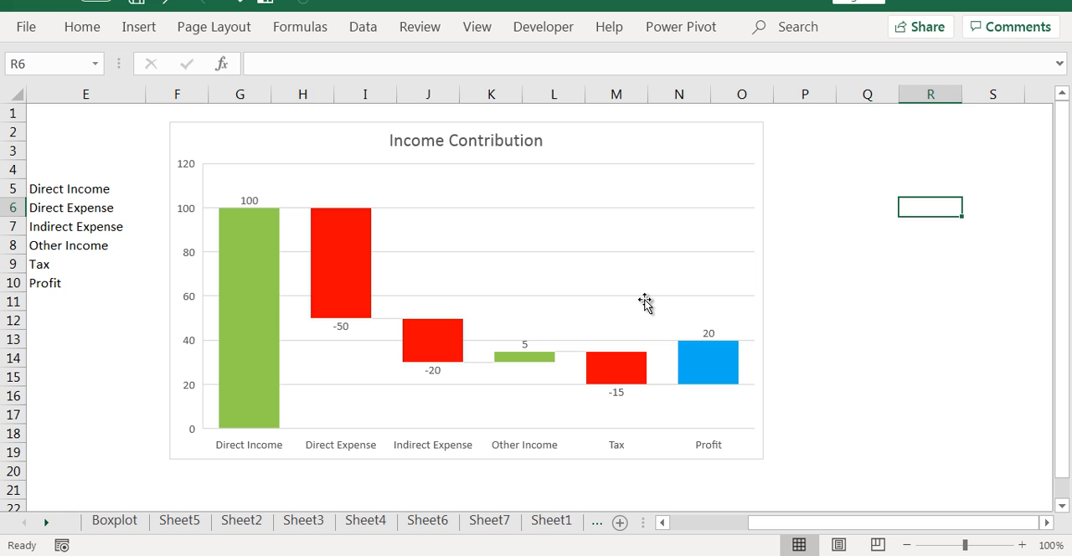
mouse_move(645, 301)
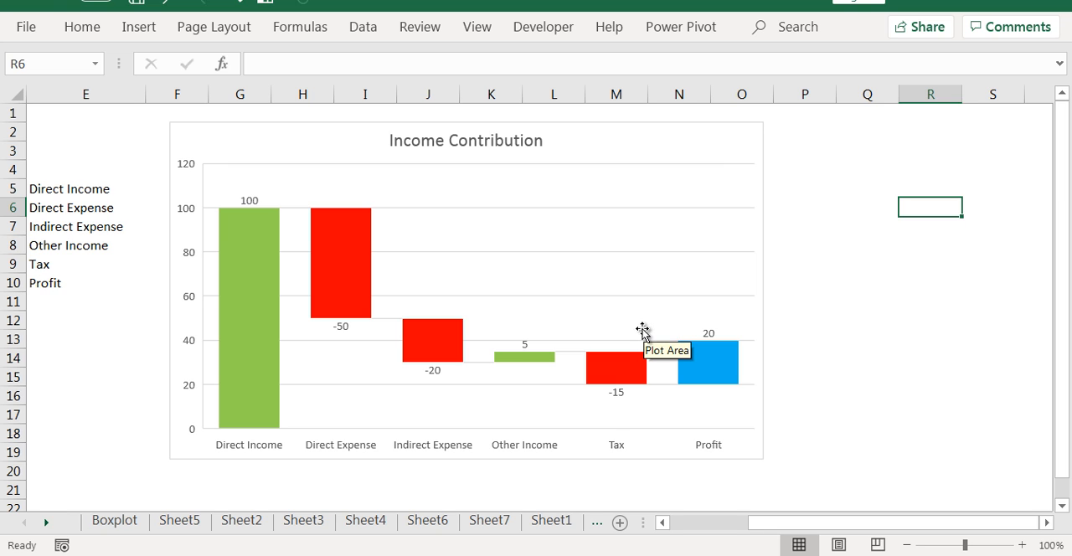
mouse_move(701, 243)
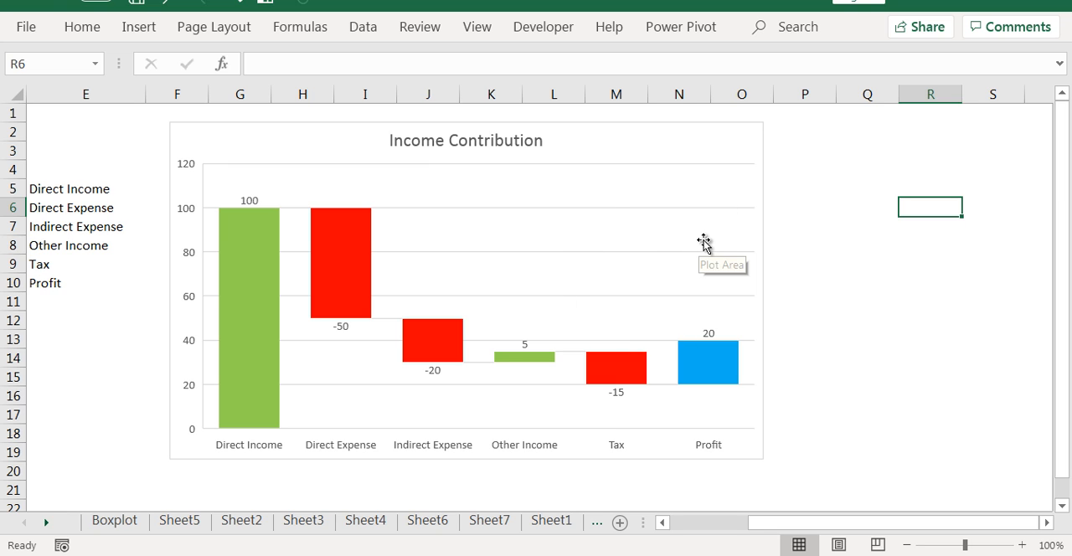